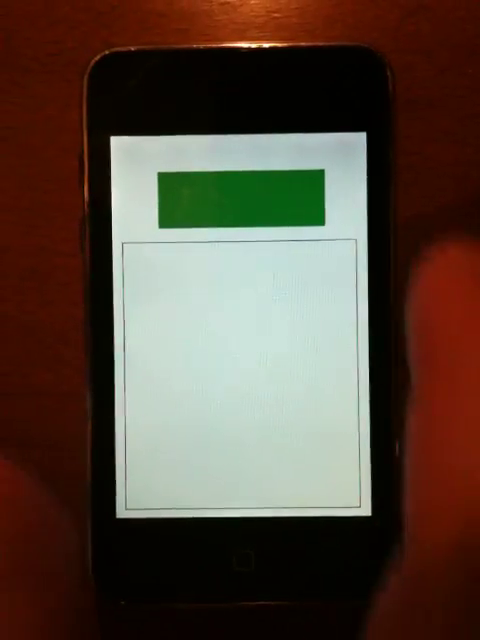
Tap the green rectangle so click, mouseUp, mouseOver, rollOver and mouseDown events appear in the log box
left_click(240, 197)
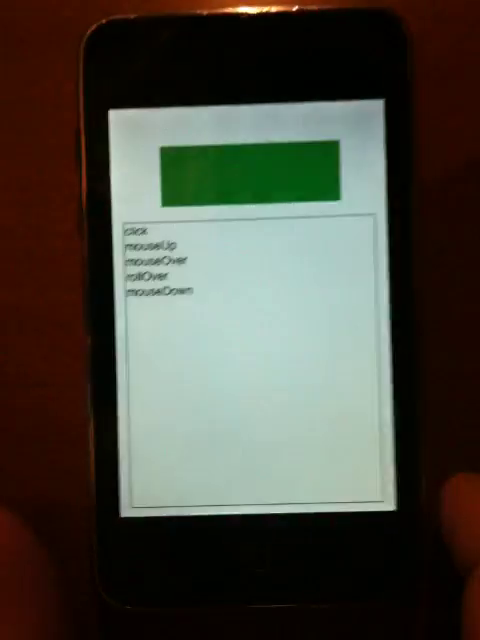